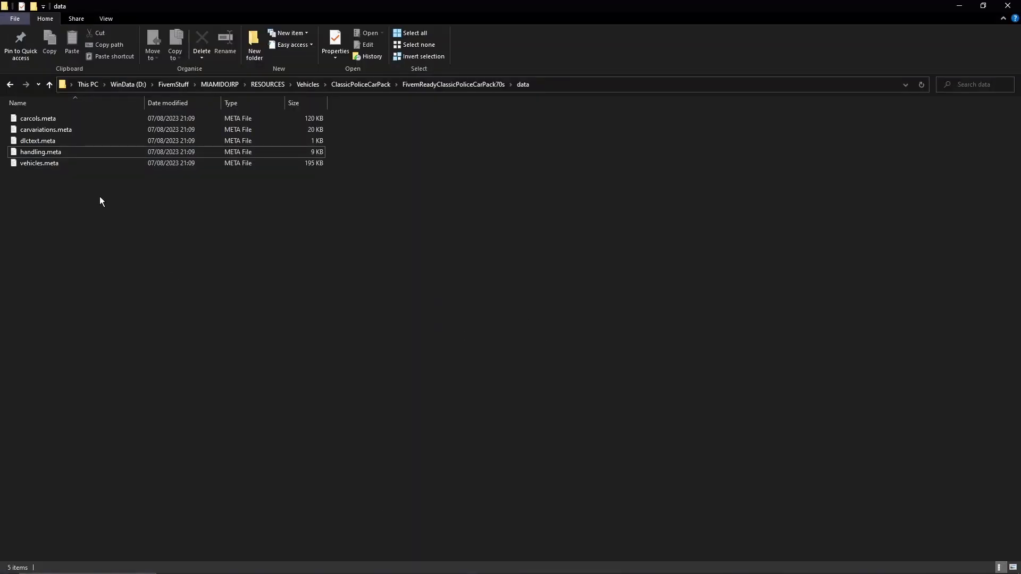
- Open the vehicle pack's handling.meta from the data folder into VS Code
double_click(40, 153)
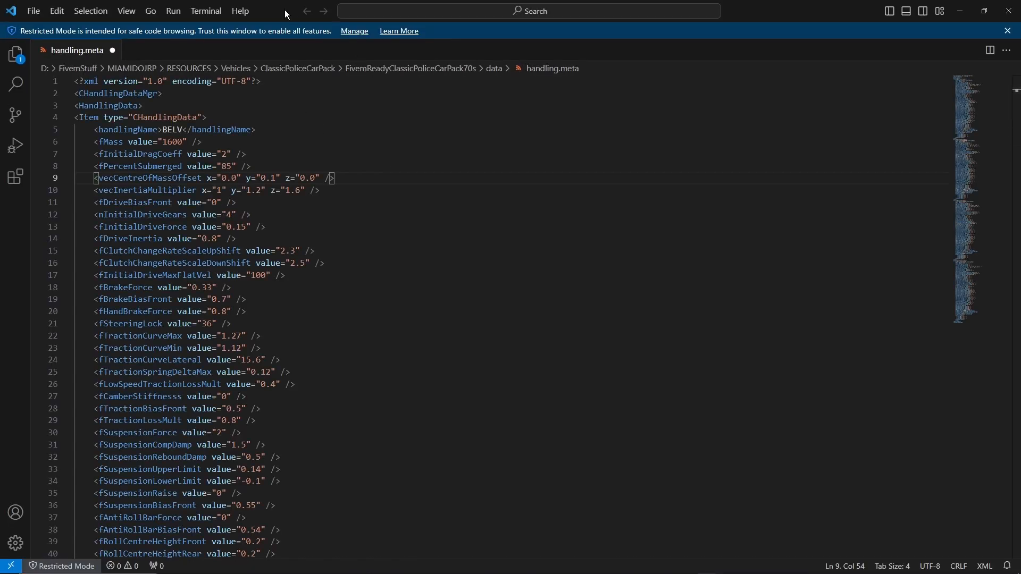
mouse_move(286, 13)
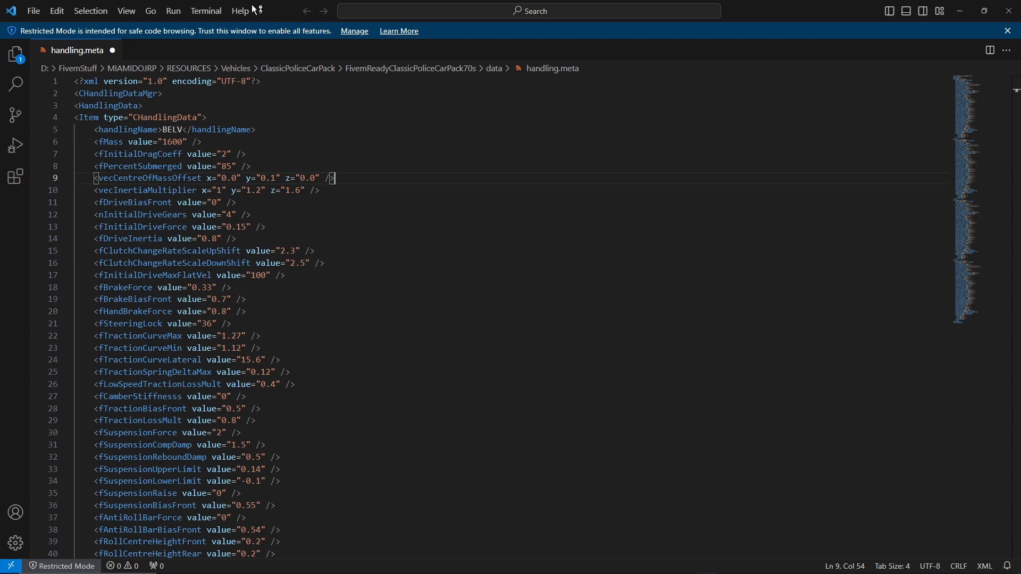
mouse_move(274, 25)
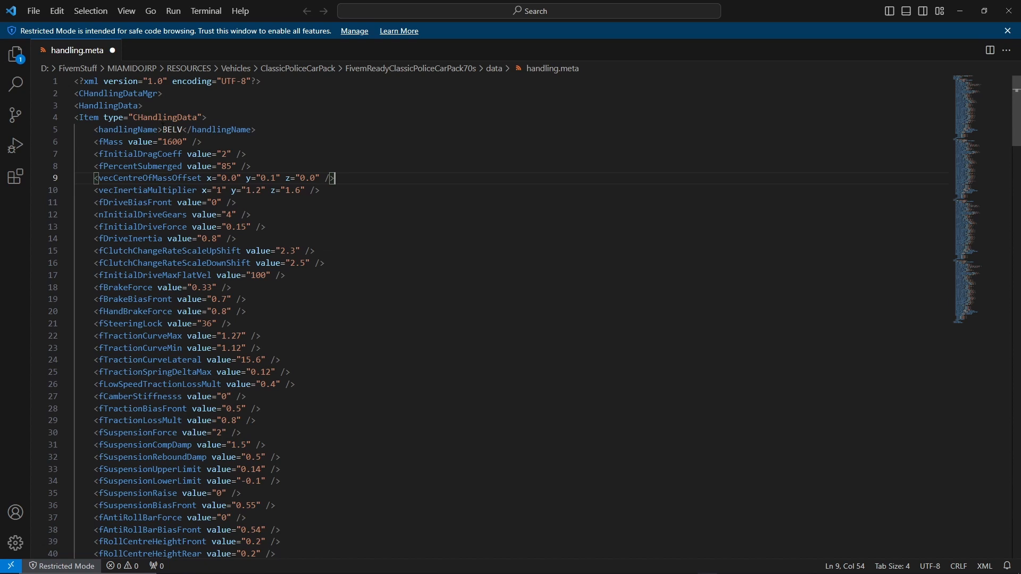
mouse_move(265, 11)
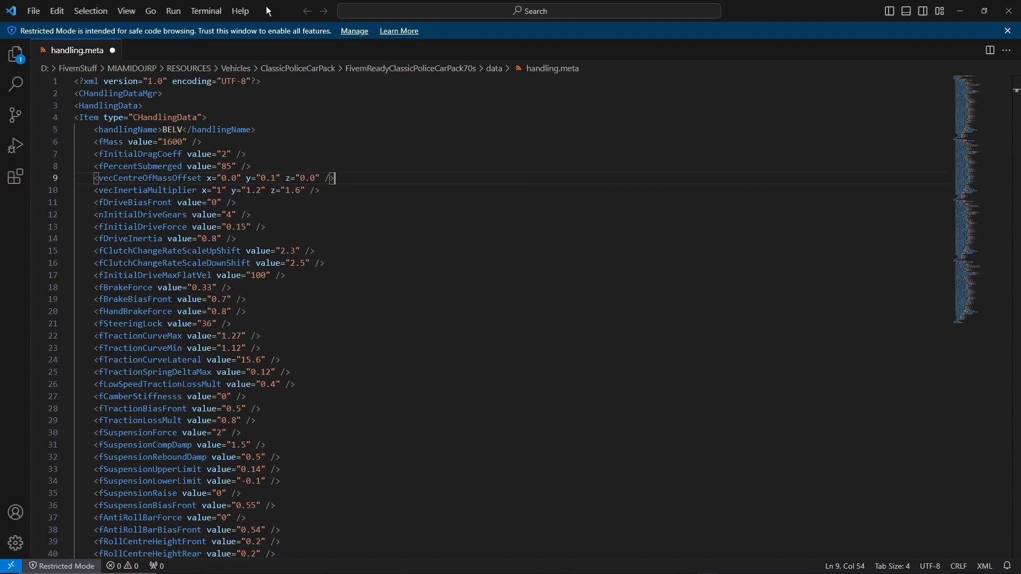
mouse_move(236, 68)
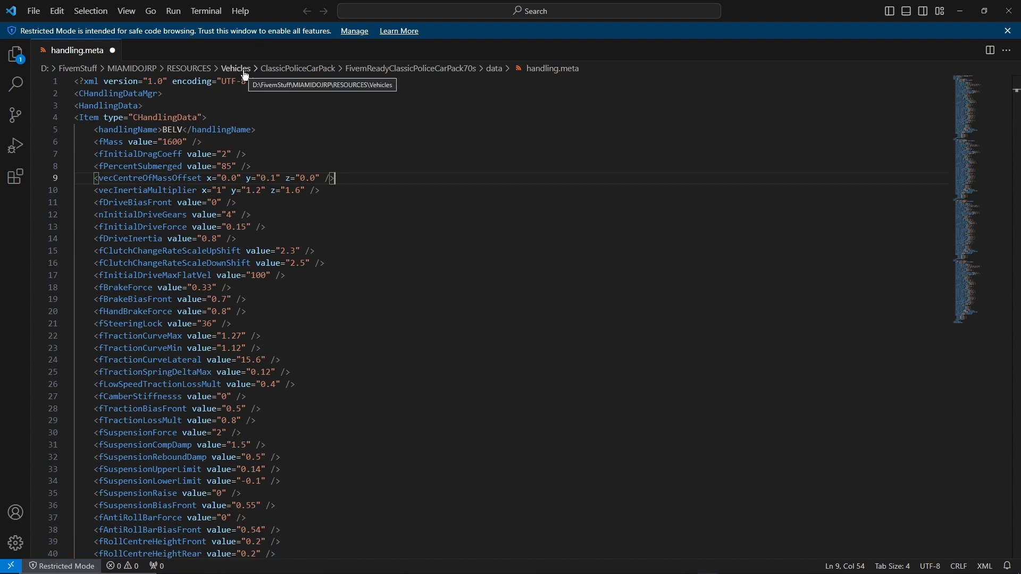
mouse_move(237, 68)
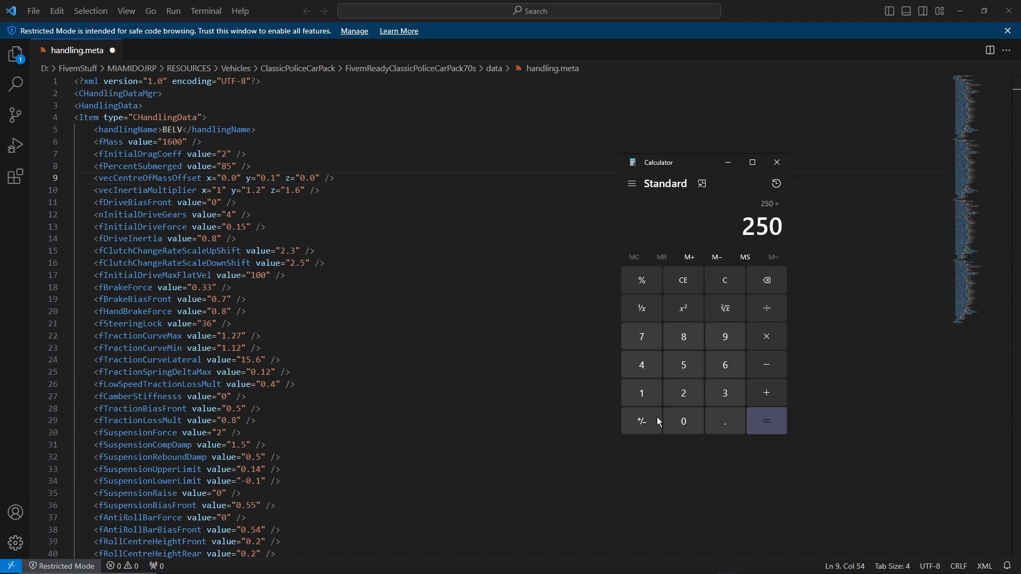
- Compute 250 ÷ 1.32 = 189.39, then multiply 189.39 back by 1.32
left_click(683, 393)
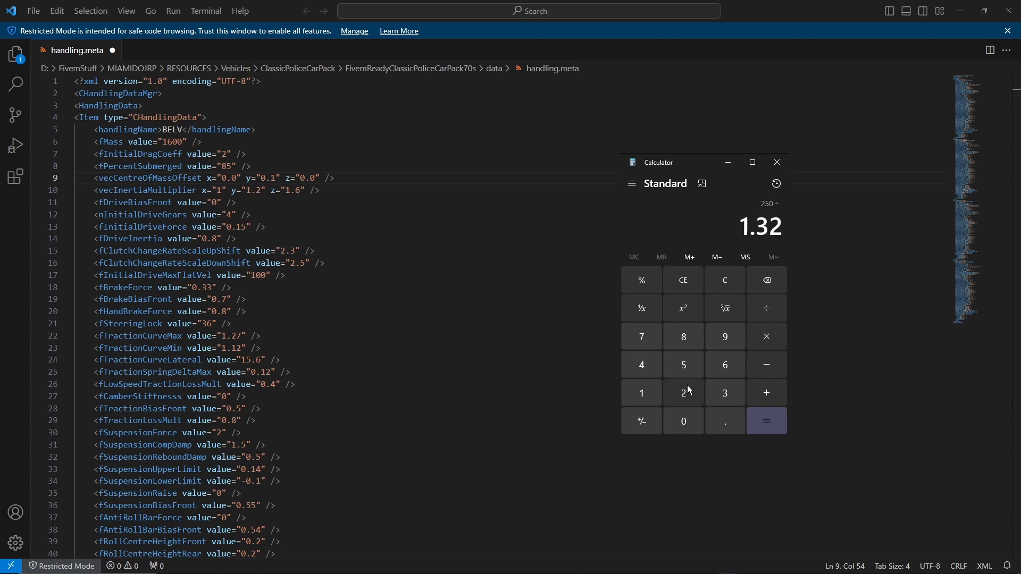
left_click(766, 421)
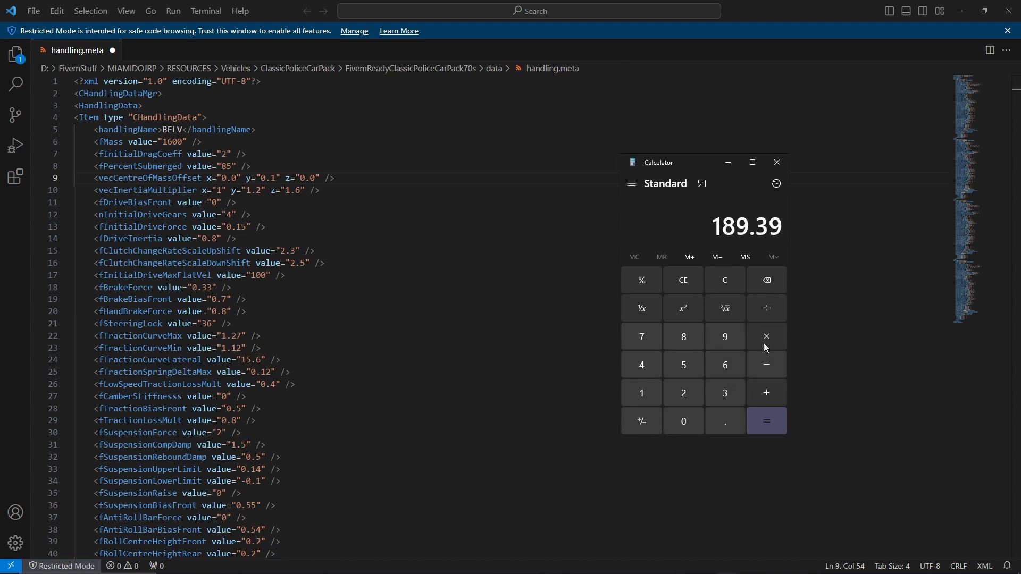
left_click(766, 337)
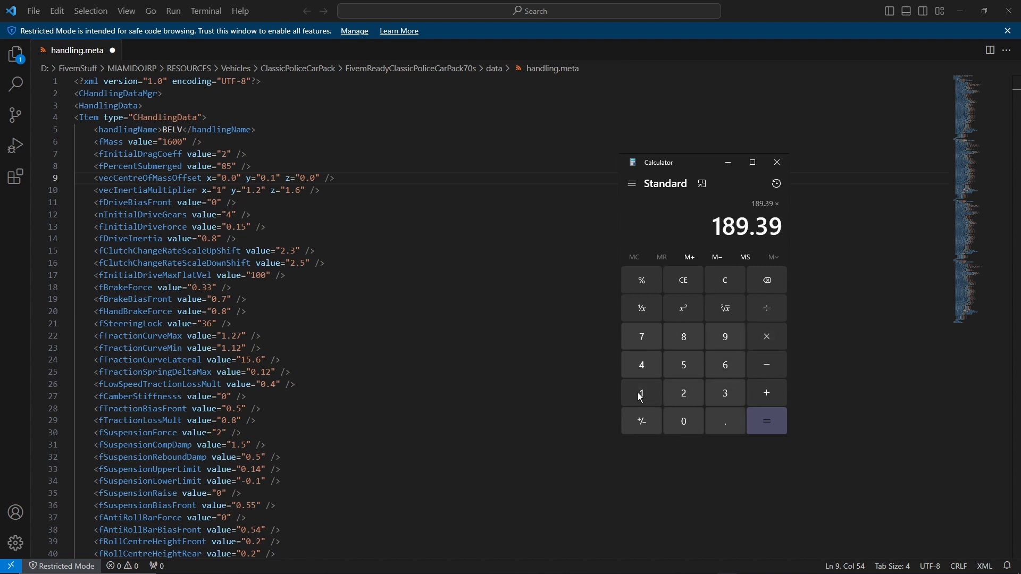
left_click(683, 393)
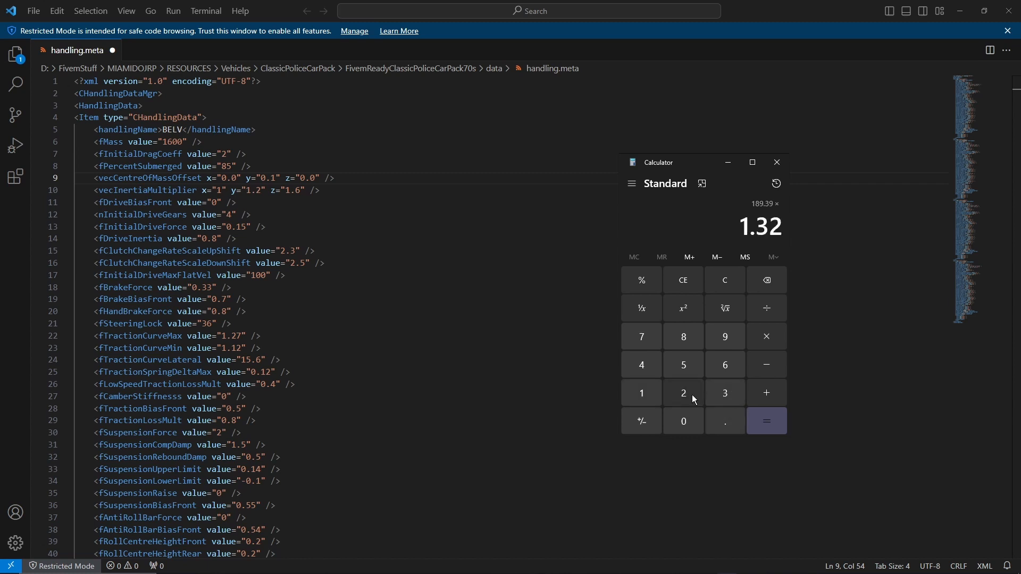
left_click(766, 421)
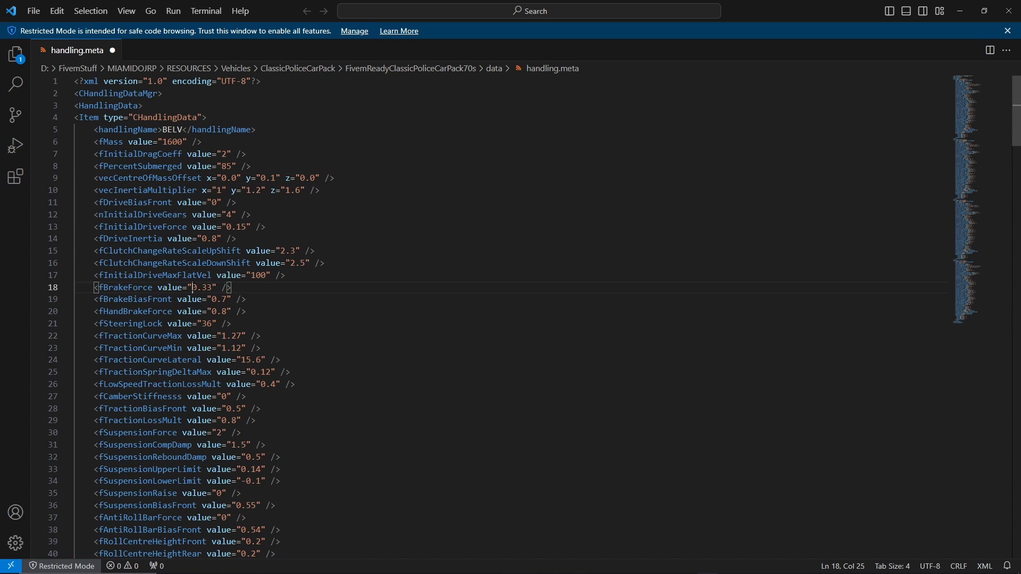
double_click(203, 287)
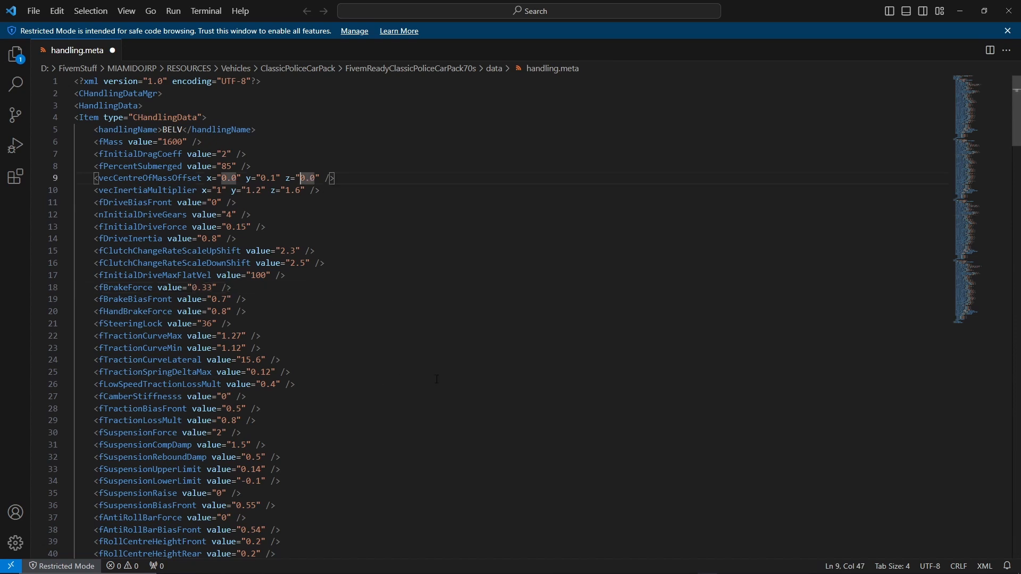
- Try a -0.12 centre-of-mass z offset for BELV, remove it, and scroll to BELWAGON
type("-")
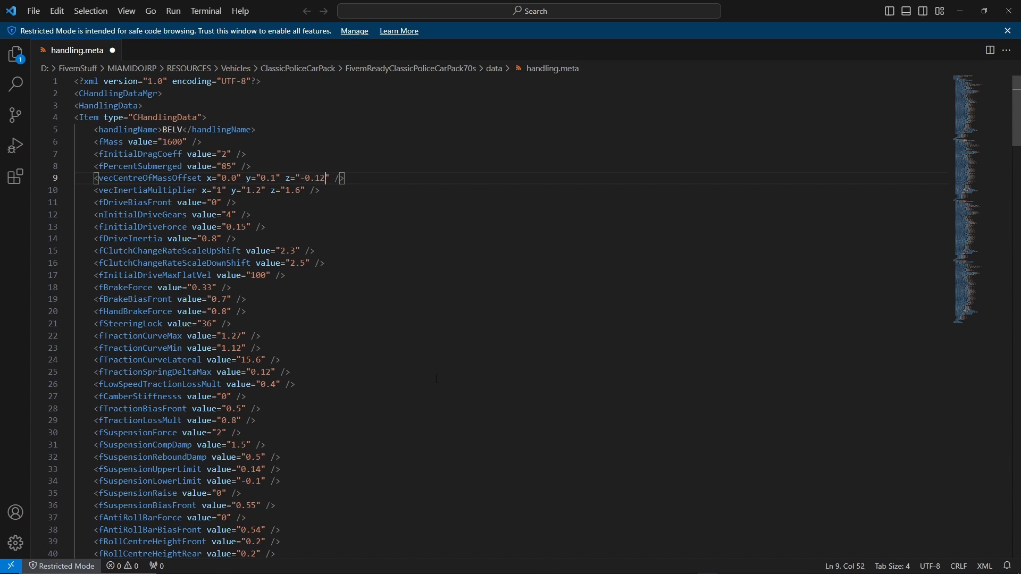
key("Backspace")
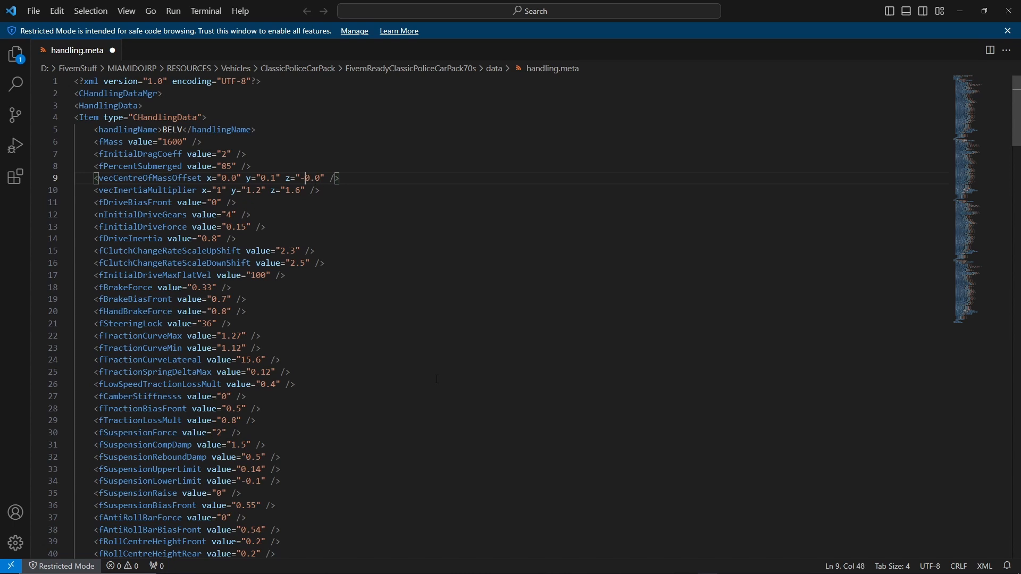
key("Backspace")
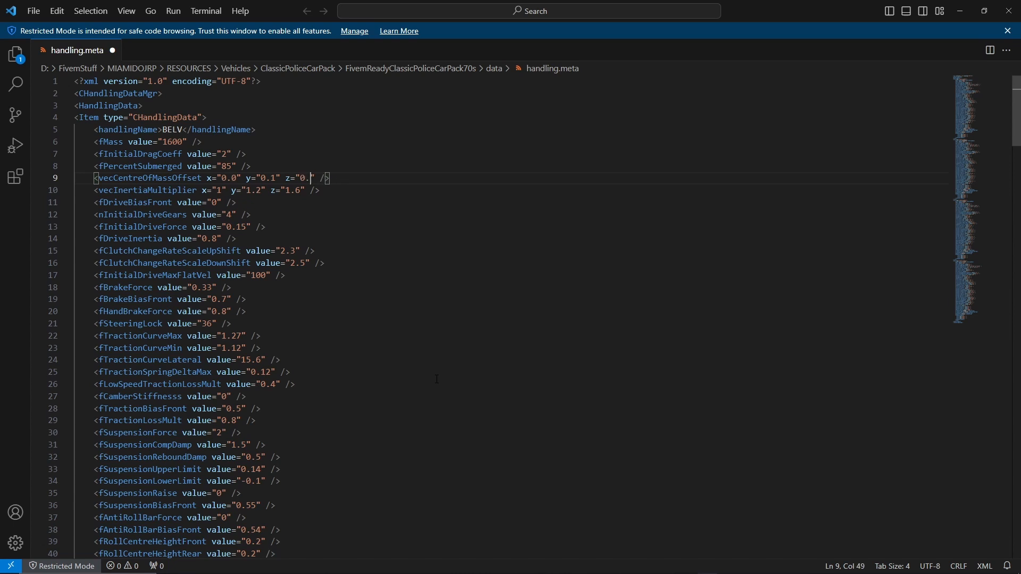
scroll("down", 3)
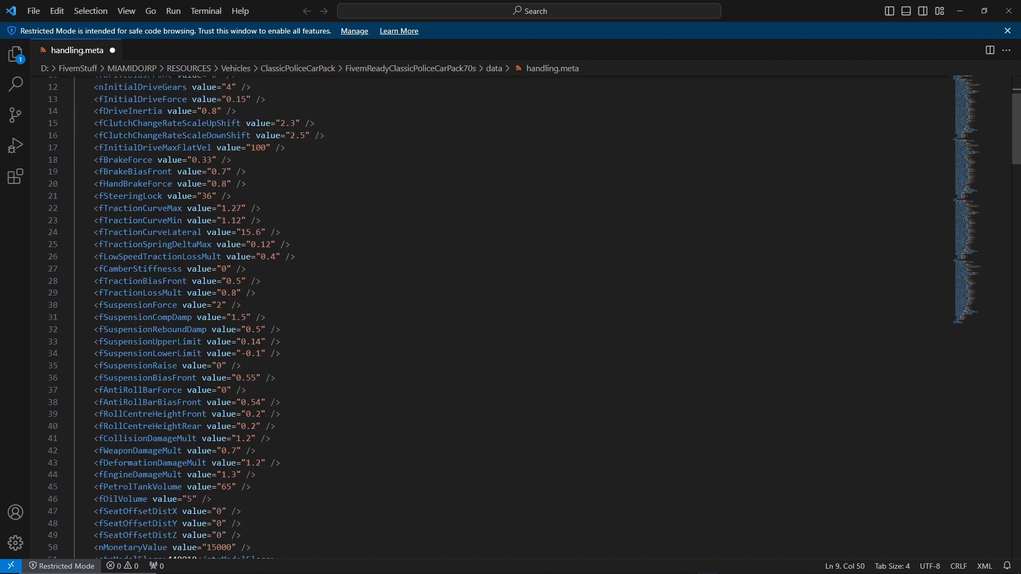
scroll("down", 3)
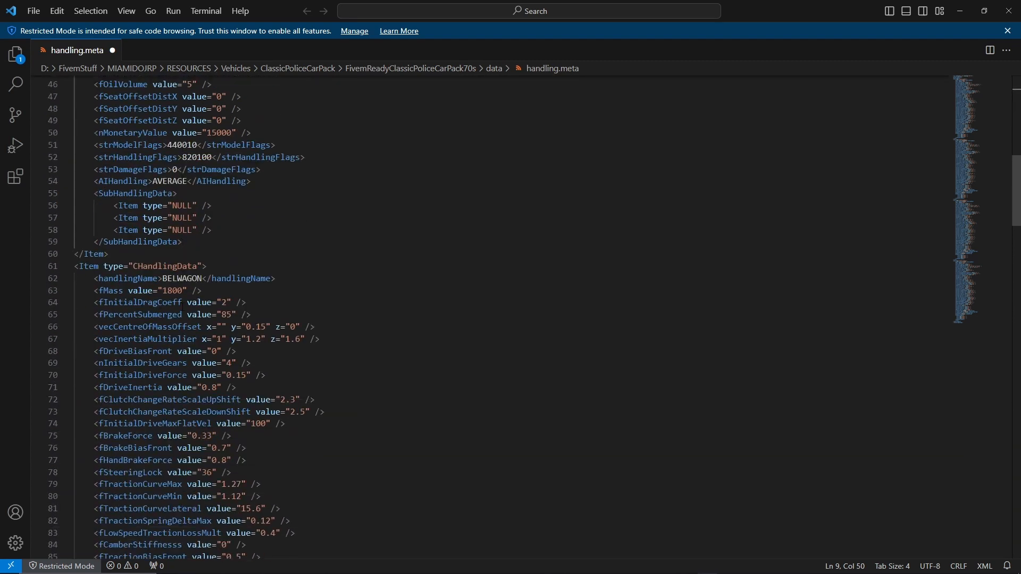